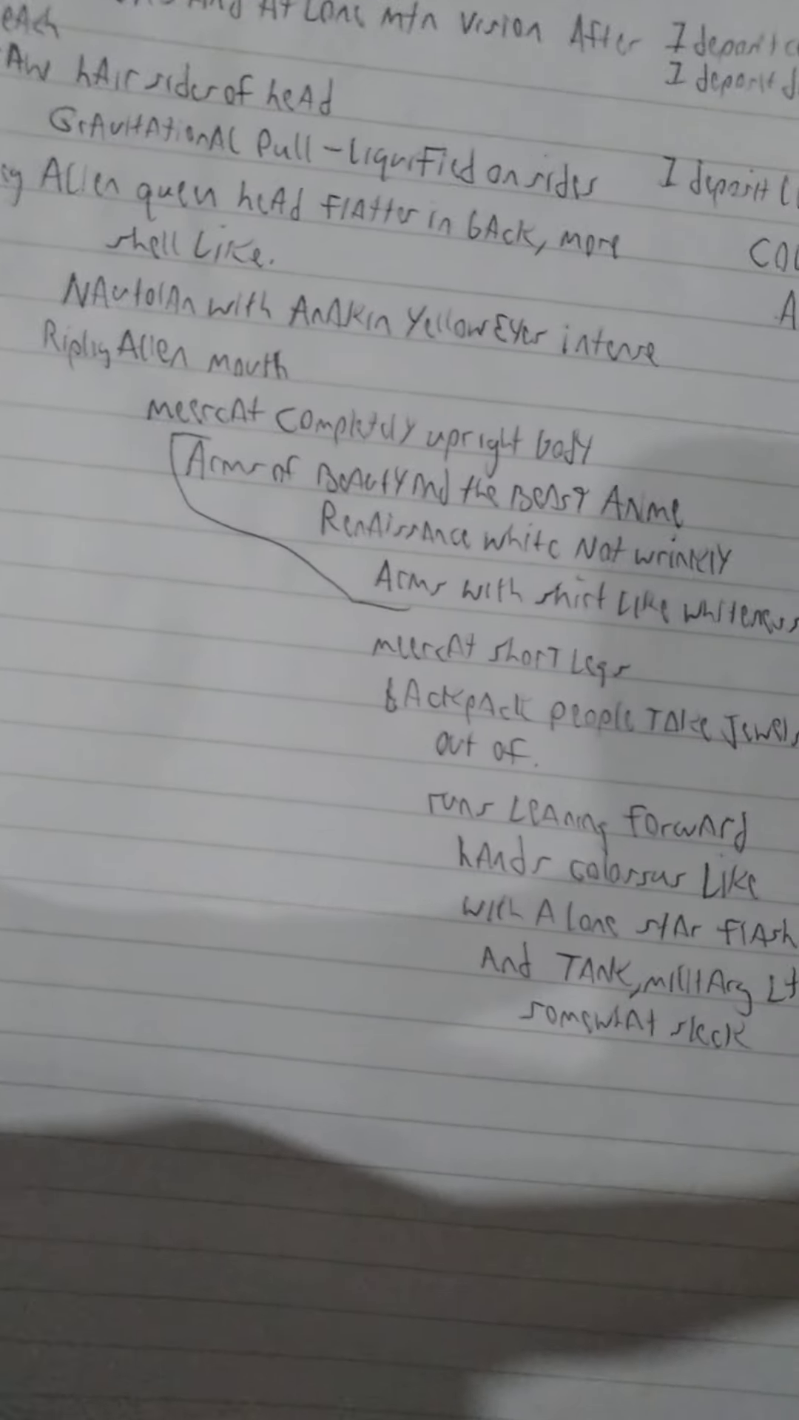
scroll("up", 3)
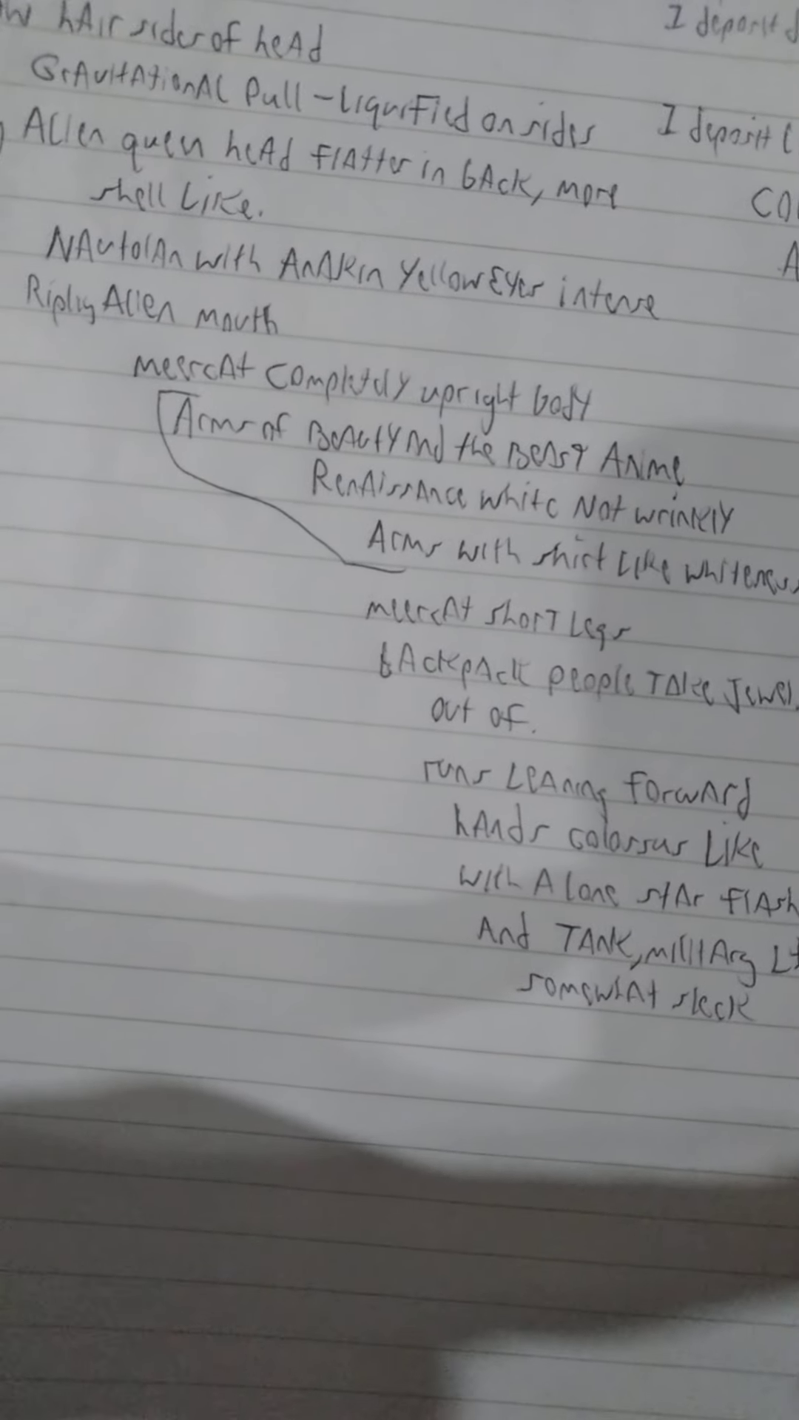